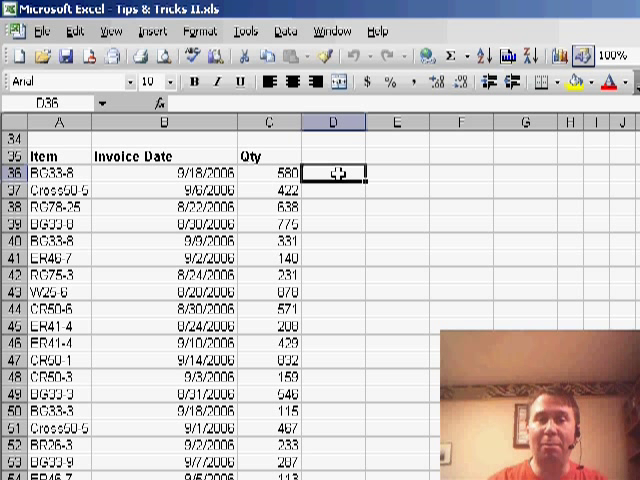
Start =VLOOKUP( in D35 using the item number in A35 as the lookup value
click(462, 176)
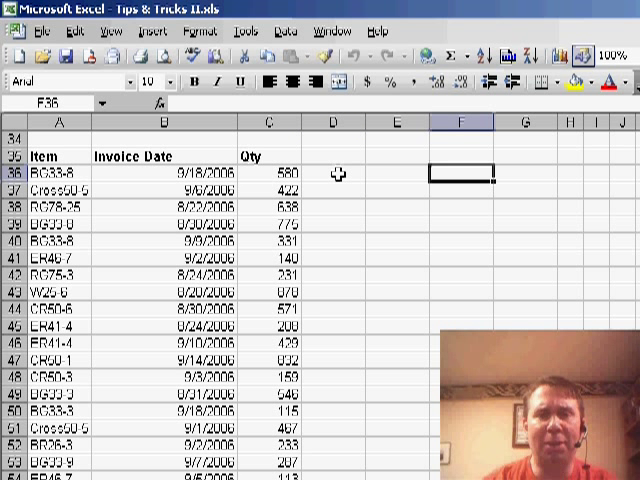
click(208, 32)
text(=)
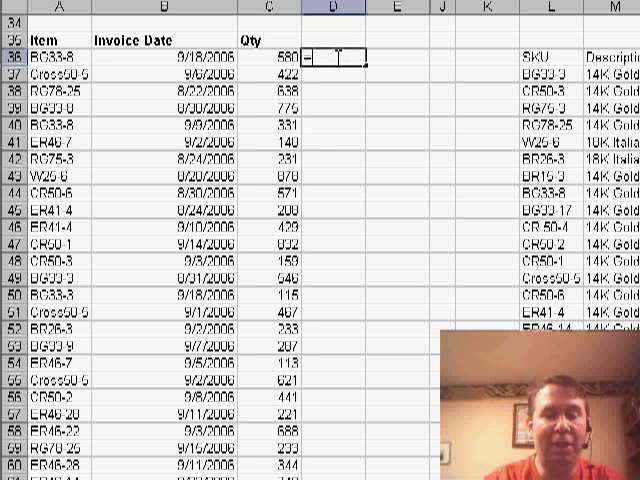
text(VLOOKU)
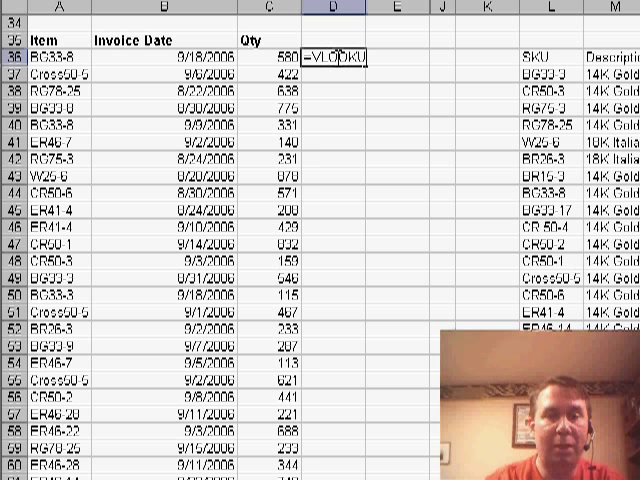
text(()
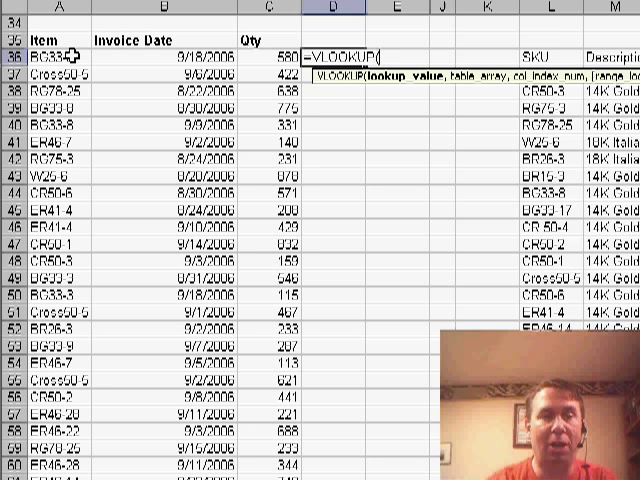
click(50, 52)
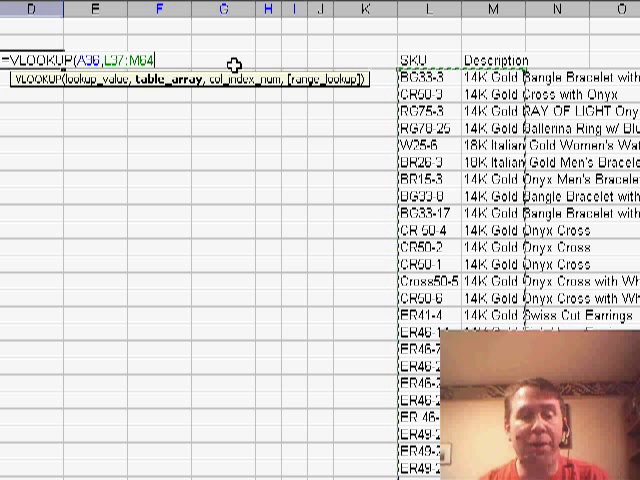
Make the L35:M84 table range absolute with F4 and add column index 2
key(f4)
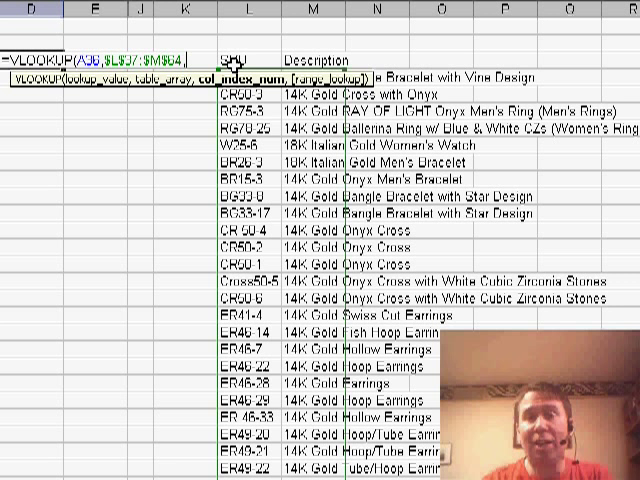
text(,2,)
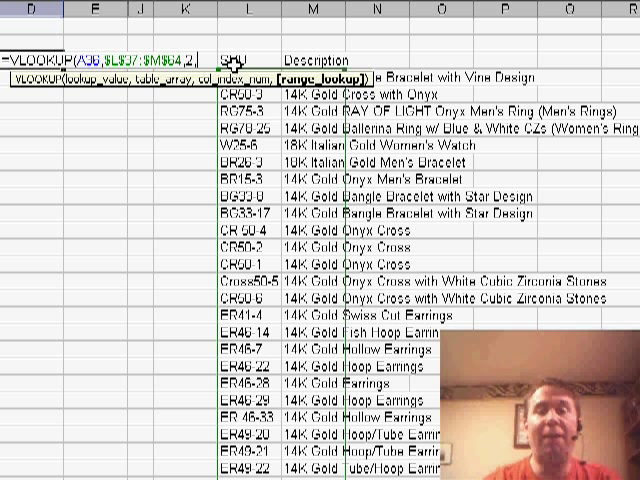